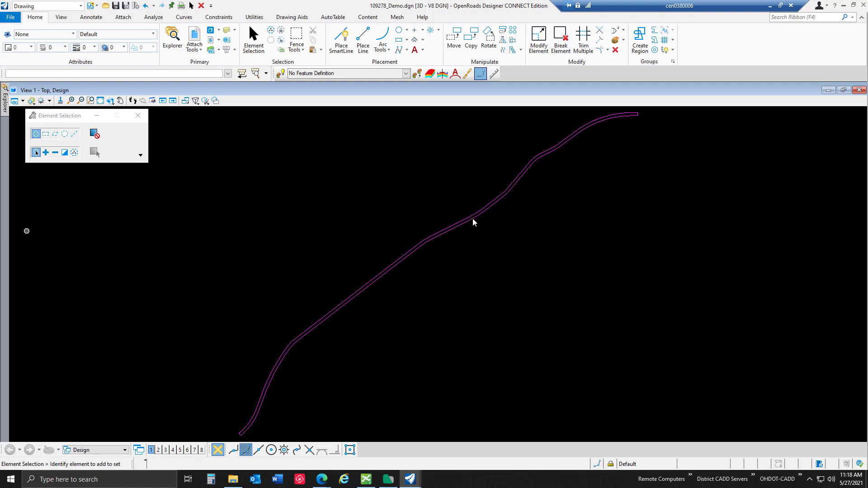
pyautogui.moveTo(501, 254)
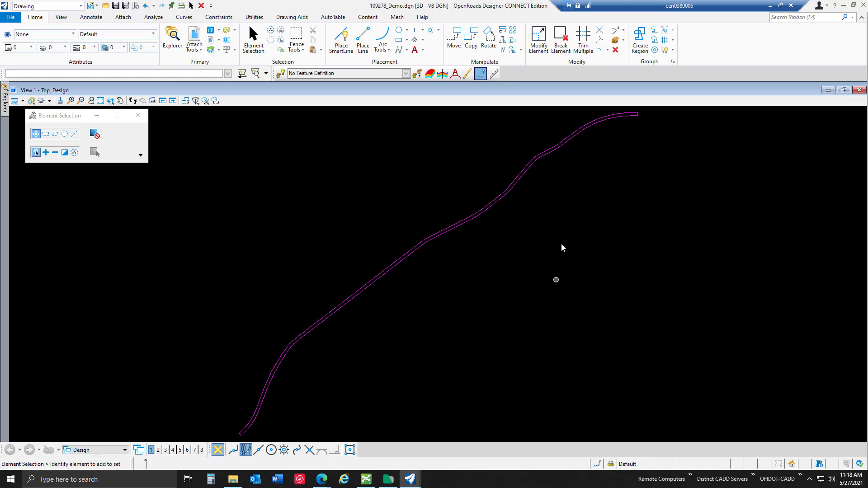
pyautogui.moveTo(561, 245)
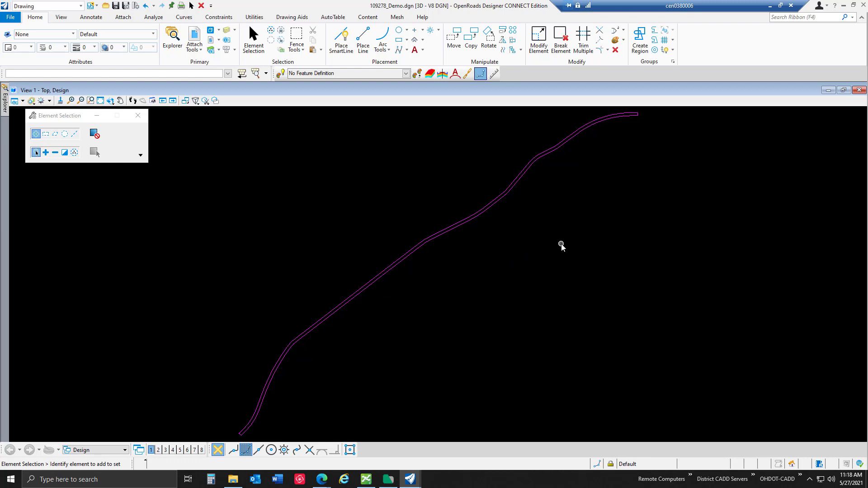
pyautogui.moveTo(541, 251)
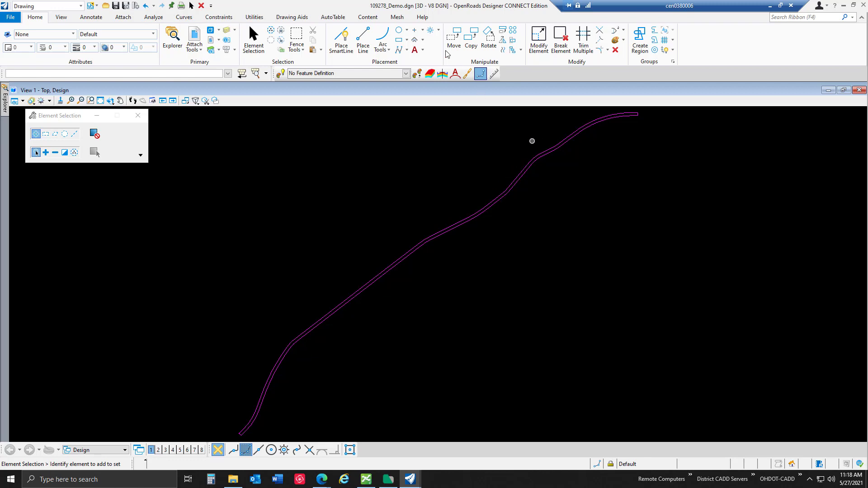
pyautogui.moveTo(396, 17)
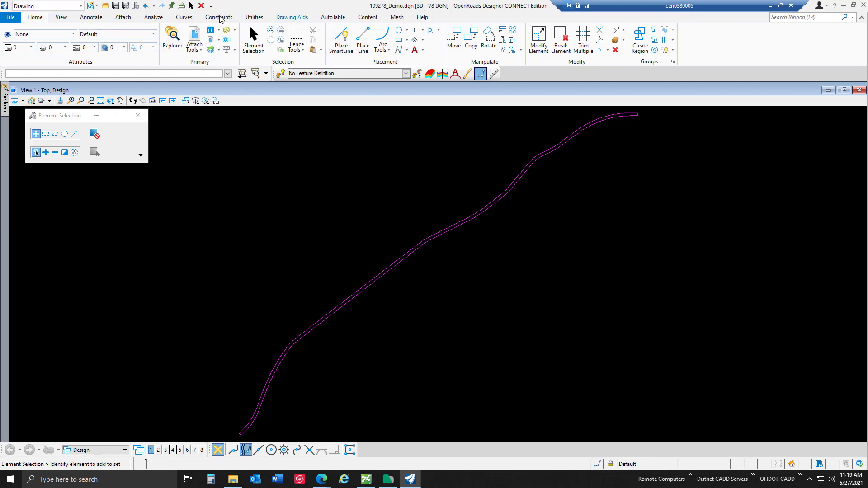
# Check the coordinate system (OH83/2011-SF) under Utilities and return to the Home tools
pyautogui.click(254, 17)
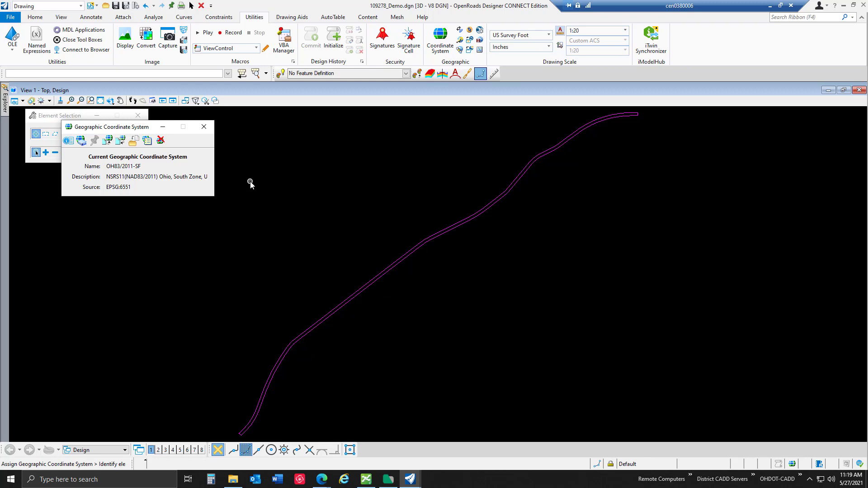
pyautogui.moveTo(204, 127)
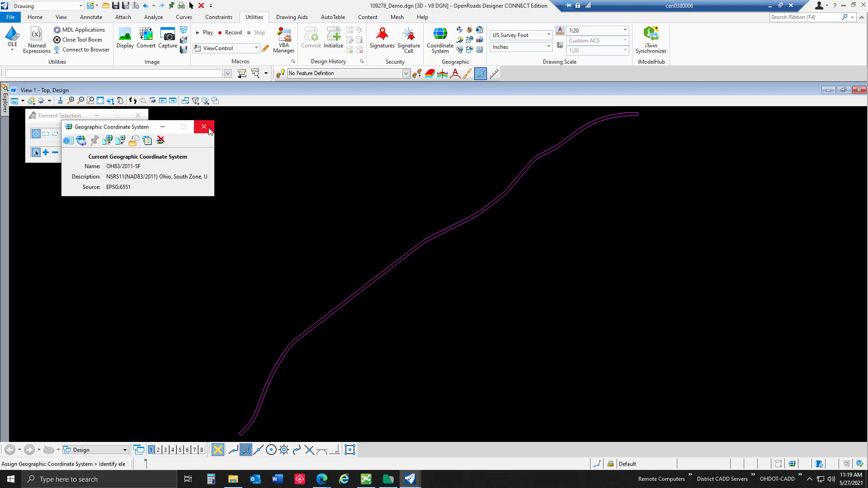
pyautogui.click(204, 126)
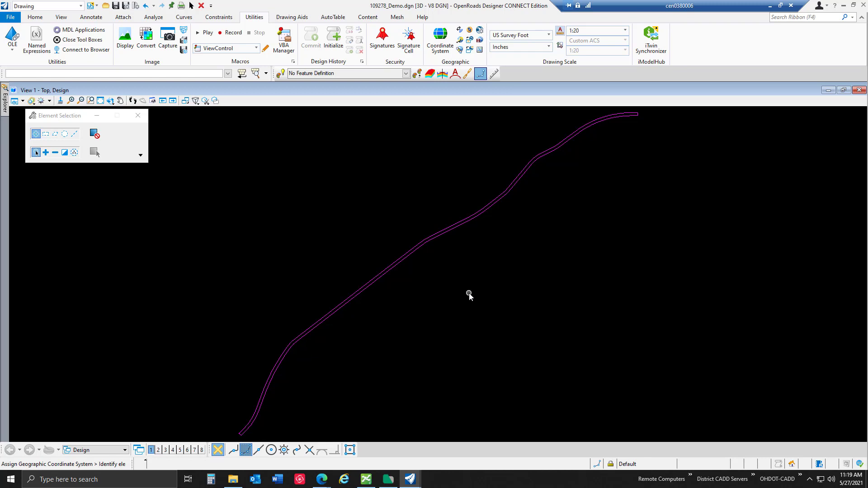
pyautogui.click(36, 17)
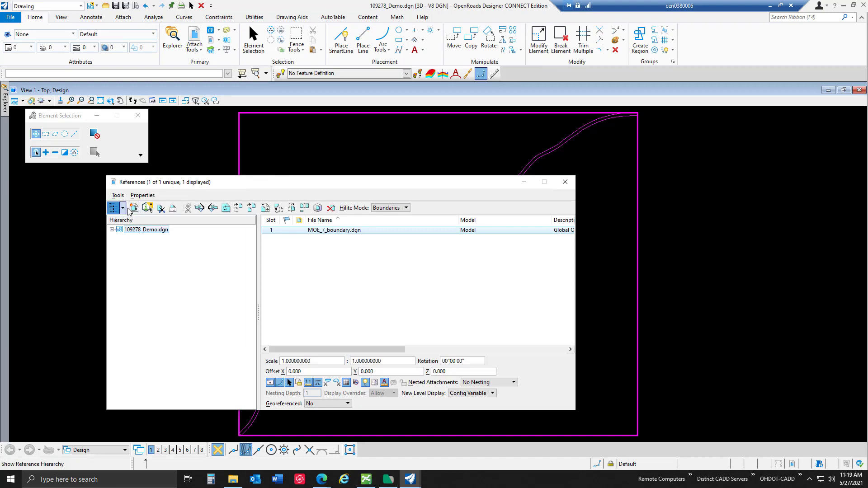
# Start attaching a reference and browse through 03 Standards, CADD Standards, CONNECT_Config, WorkSpaces, OHDOTCEv01 to OSIPData
pyautogui.click(134, 208)
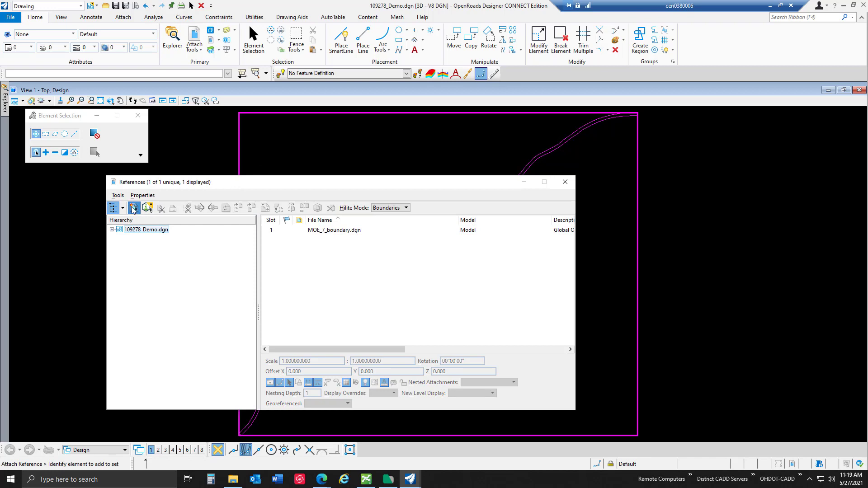
pyautogui.click(134, 208)
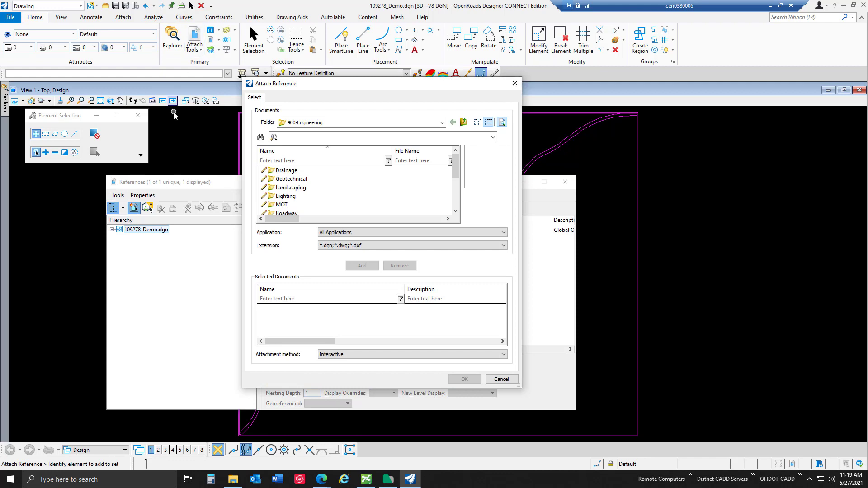
pyautogui.moveTo(489, 194)
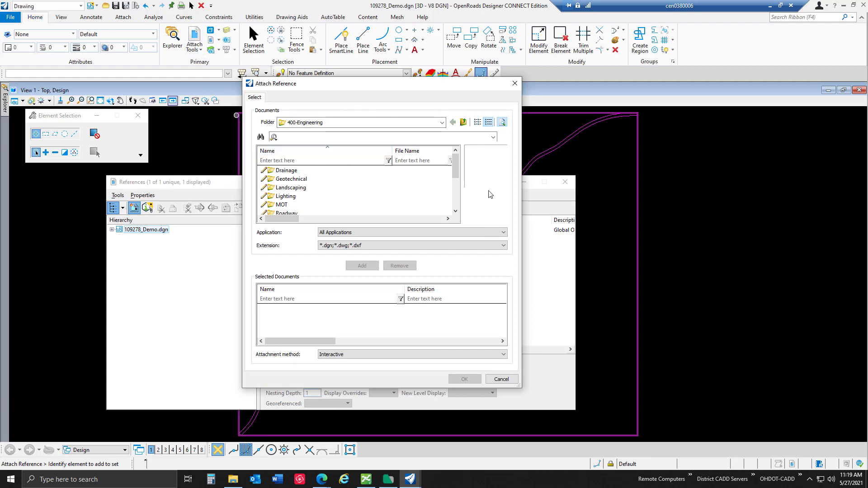
pyautogui.click(442, 122)
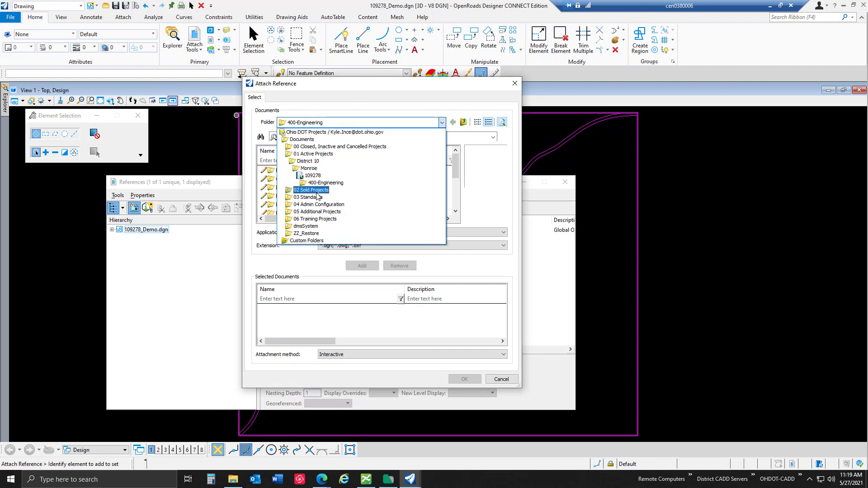
pyautogui.click(309, 196)
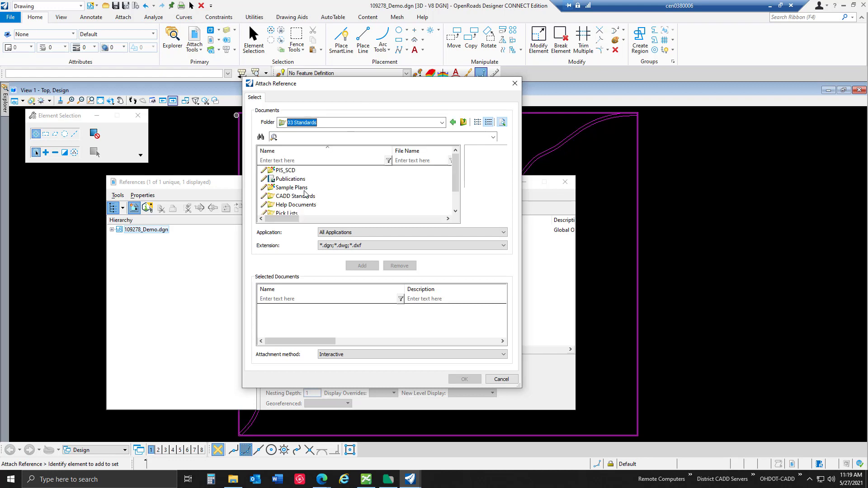
pyautogui.doubleClick(292, 196)
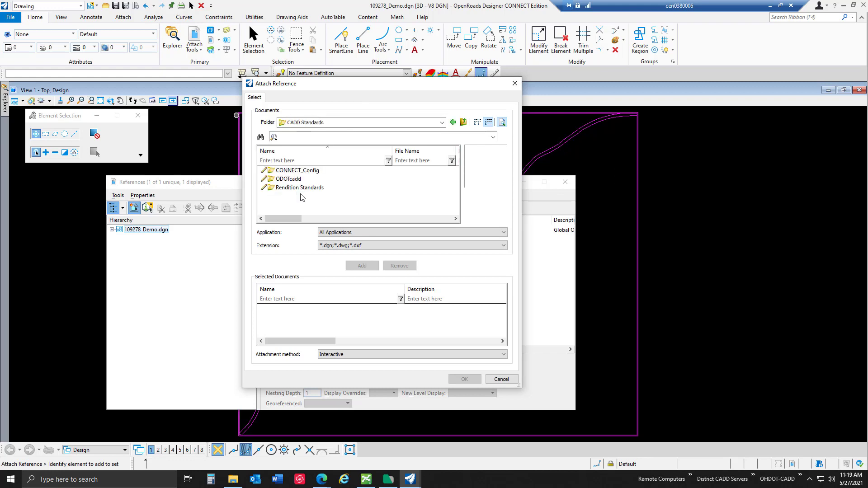
pyautogui.click(287, 179)
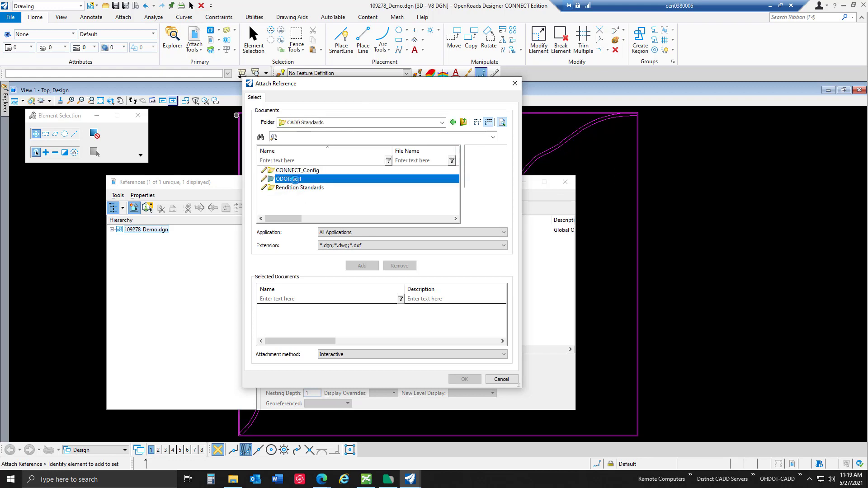
pyautogui.doubleClick(288, 179)
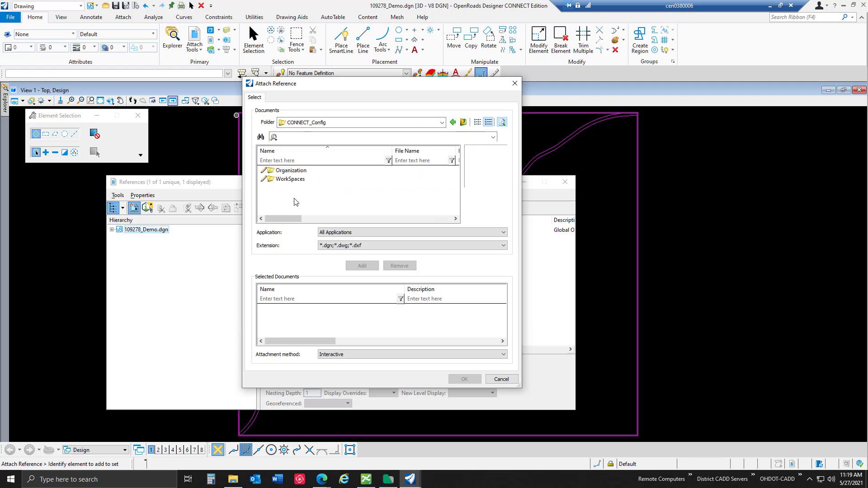
pyautogui.doubleClick(289, 180)
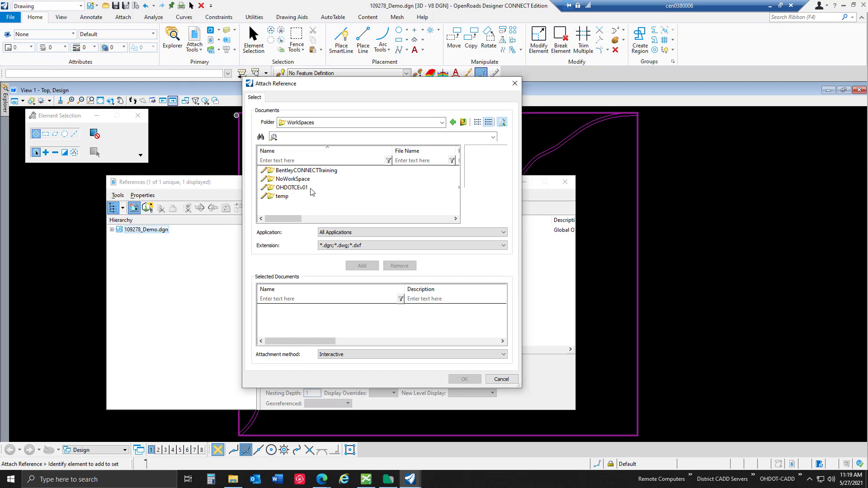
pyautogui.doubleClick(291, 187)
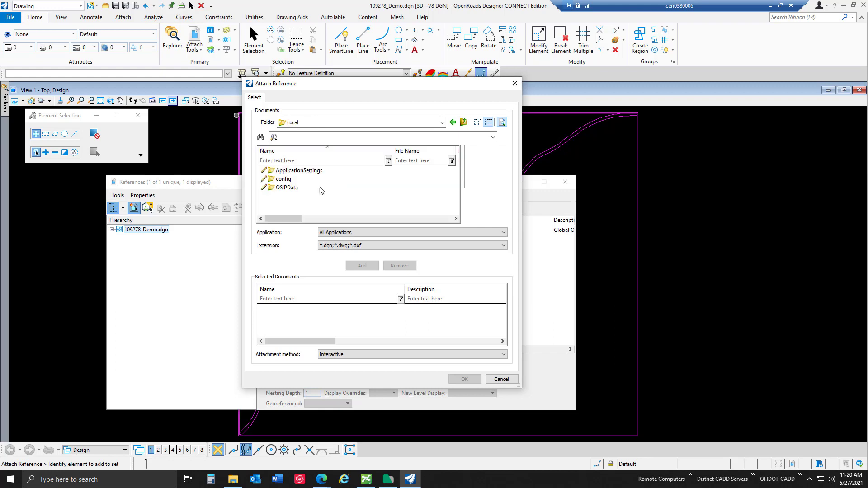
pyautogui.doubleClick(286, 187)
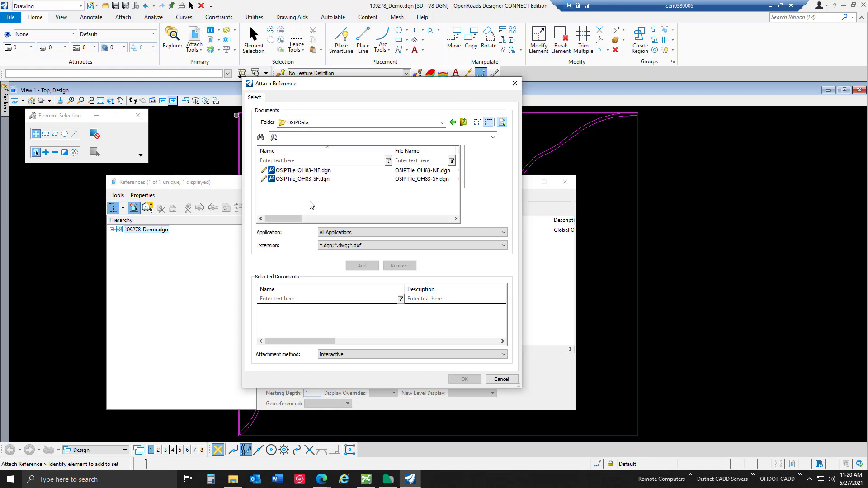
# Retrace the folder path and switch the Attach Reference dialog to the OSIPData folder listing the tile index files
pyautogui.click(442, 122)
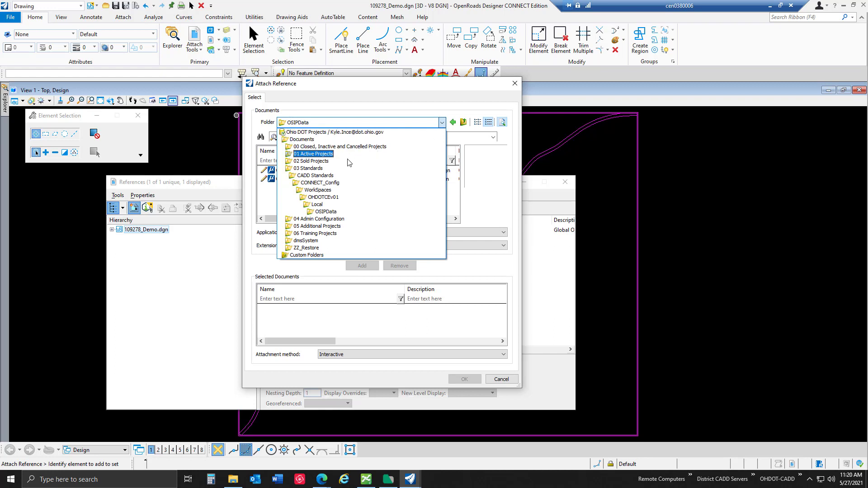
pyautogui.click(313, 168)
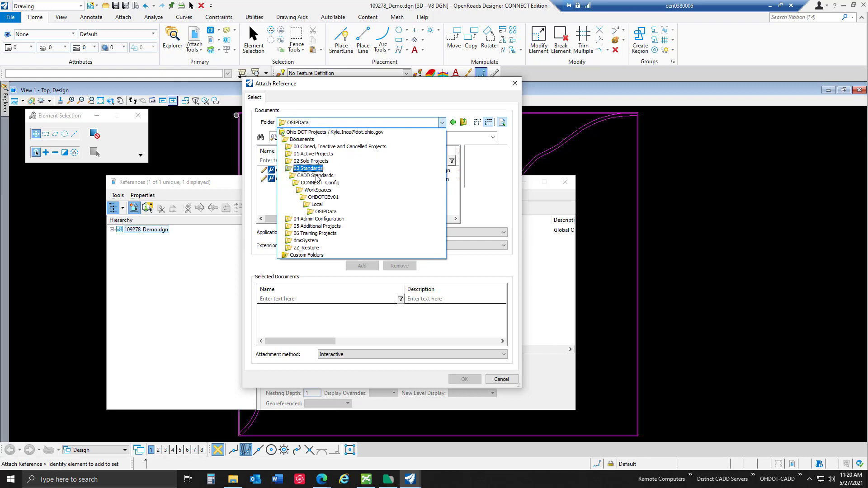
pyautogui.click(320, 182)
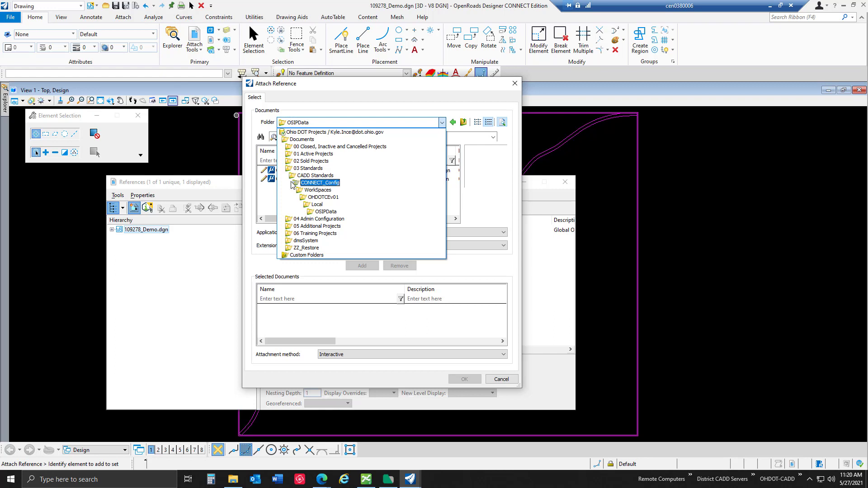
pyautogui.click(317, 190)
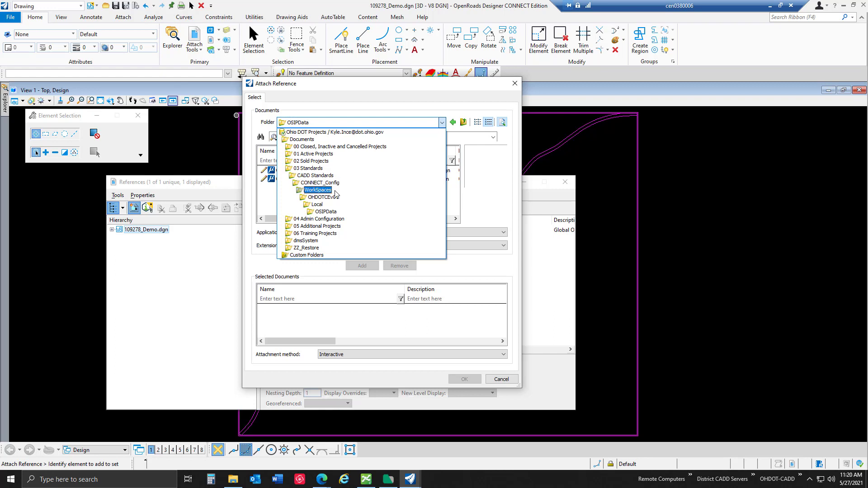
pyautogui.click(322, 197)
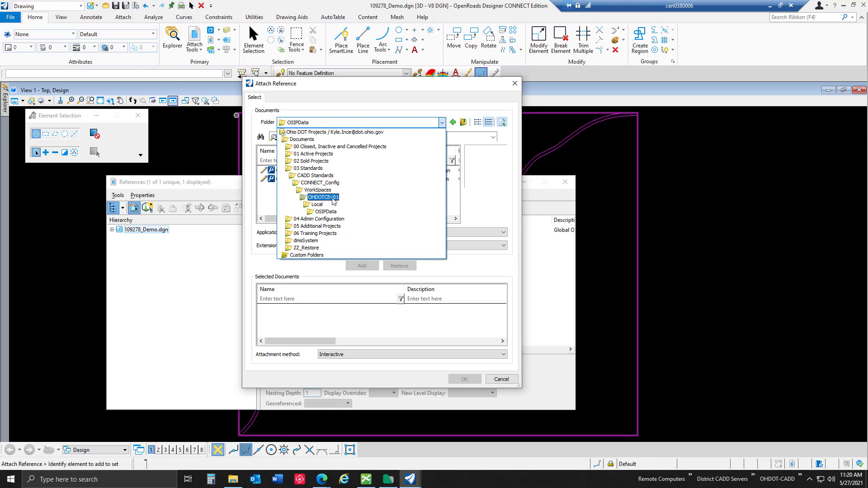
pyautogui.click(316, 205)
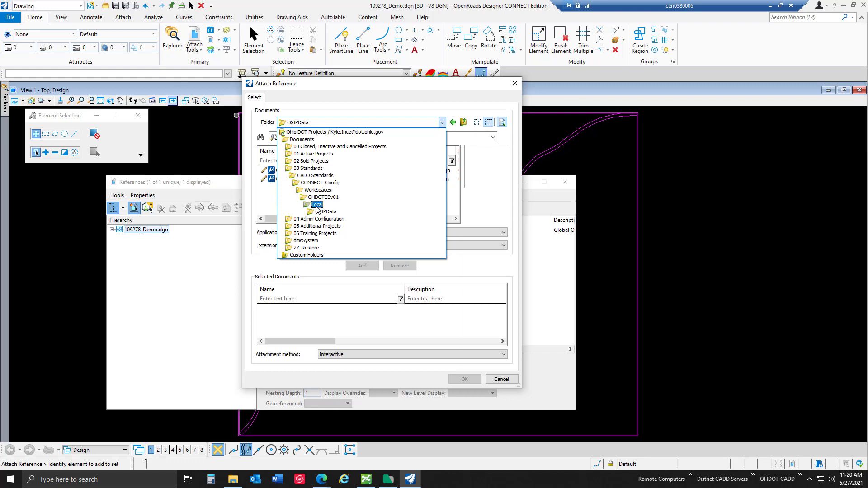
pyautogui.click(328, 212)
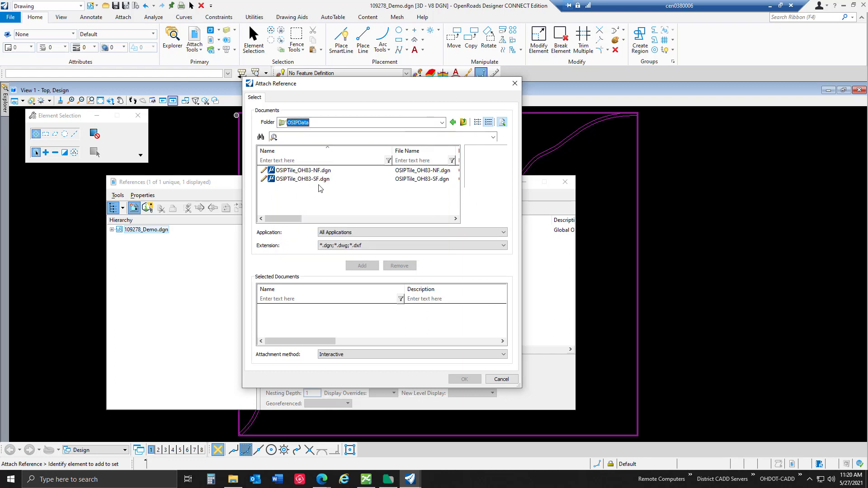
pyautogui.moveTo(316, 190)
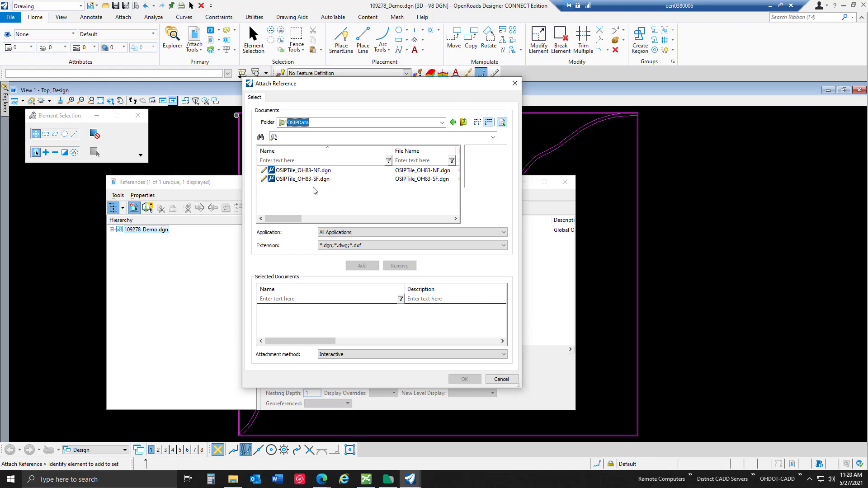
pyautogui.moveTo(319, 184)
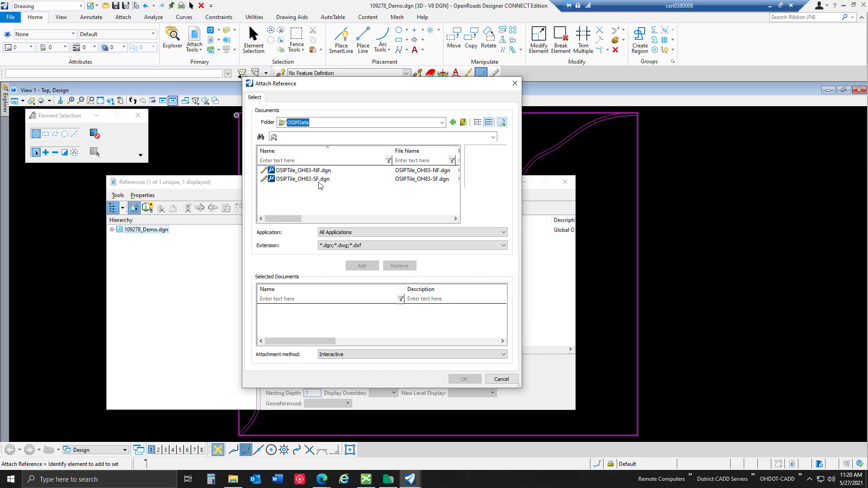
# Choose OSIPTile_OH83-SF.dgn, add it to the documents to attach and confirm
pyautogui.click(302, 179)
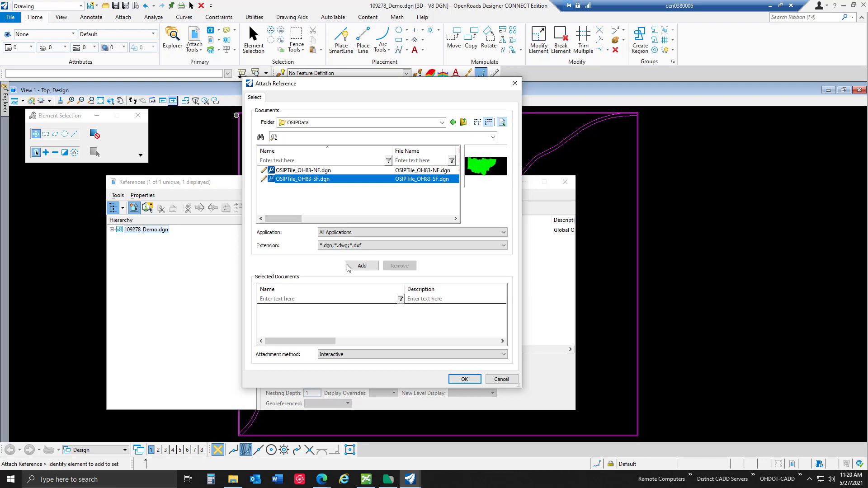
pyautogui.click(361, 266)
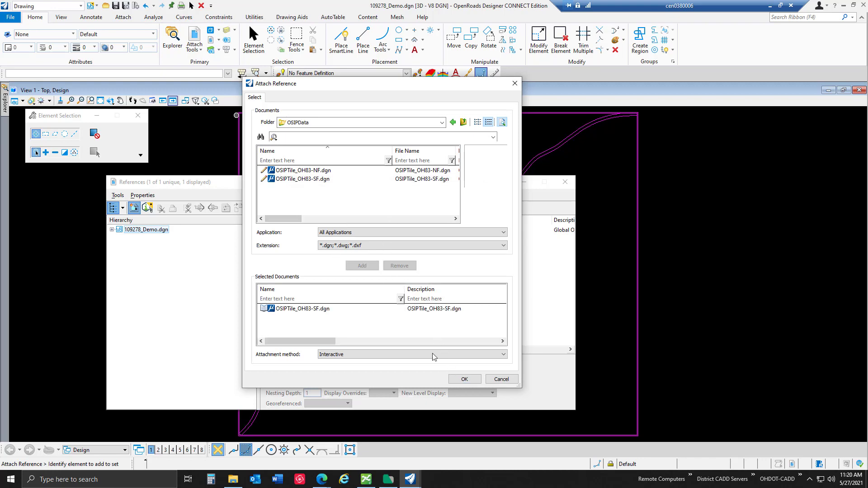
pyautogui.click(463, 379)
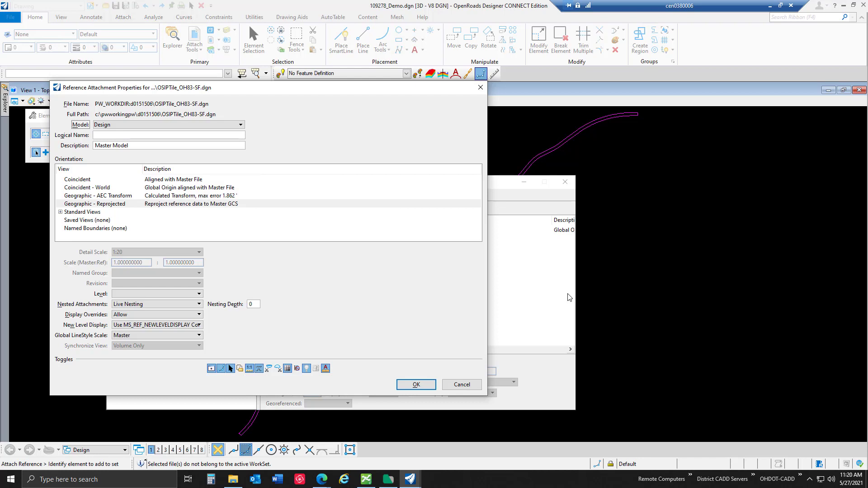
pyautogui.moveTo(529, 152)
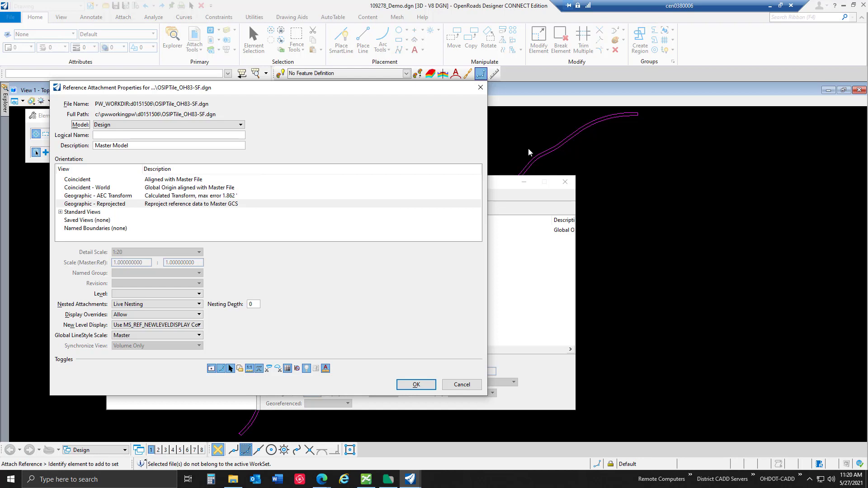
pyautogui.moveTo(149, 202)
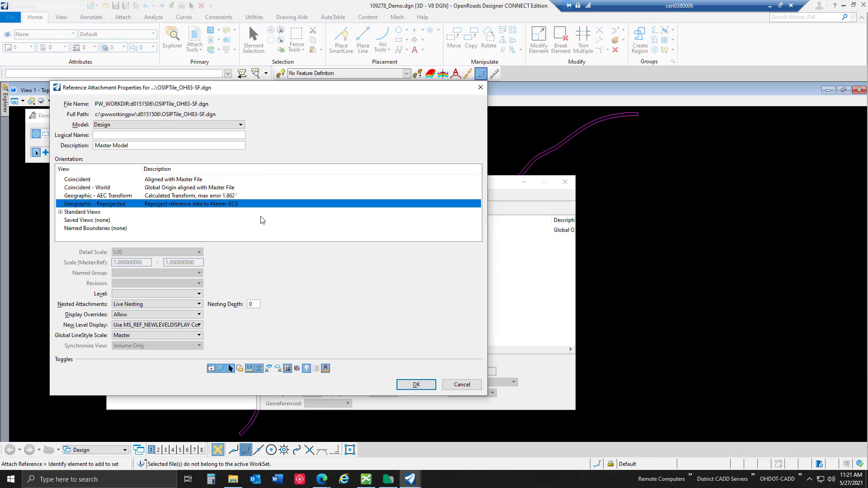
pyautogui.moveTo(391, 261)
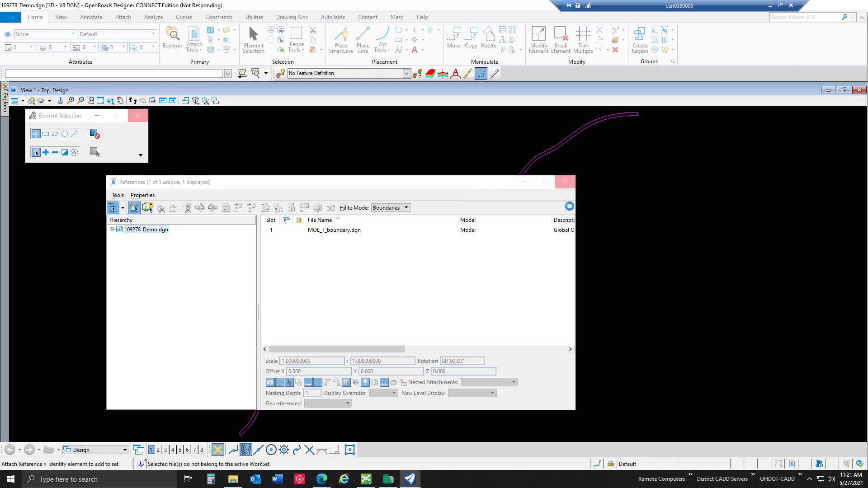
# Close the references list and select the S2390575 tile label's text string in its properties
pyautogui.click(134, 208)
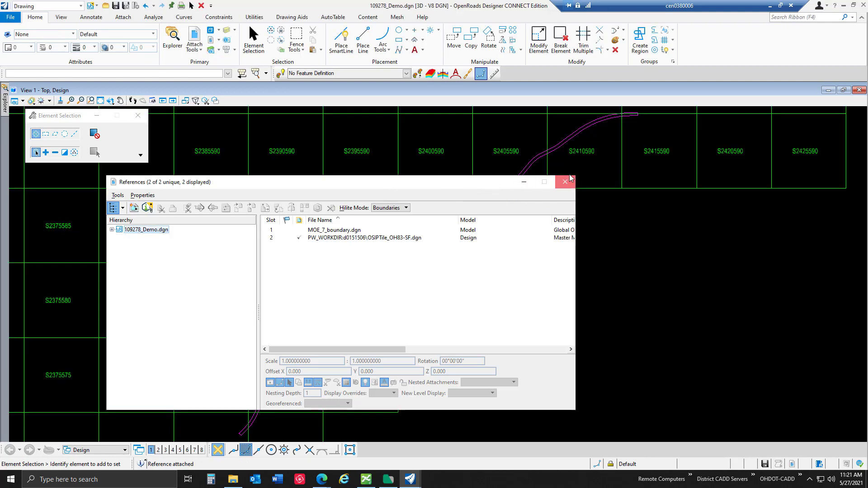
pyautogui.click(564, 182)
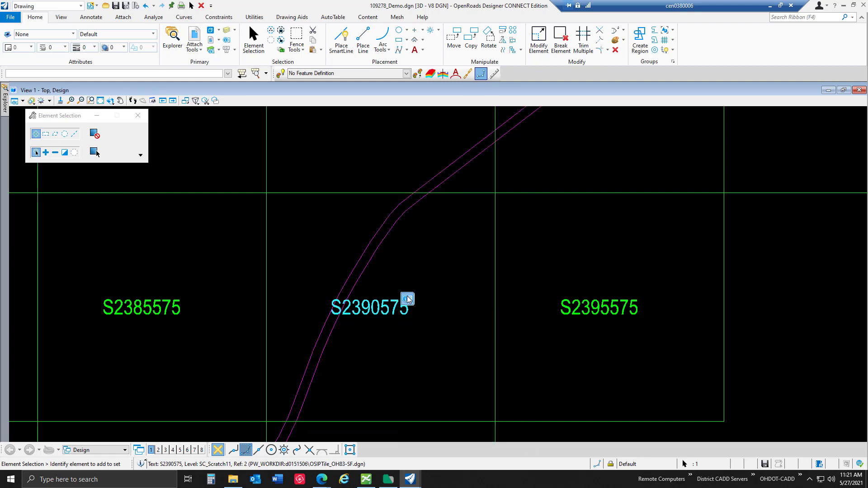
pyautogui.click(367, 308)
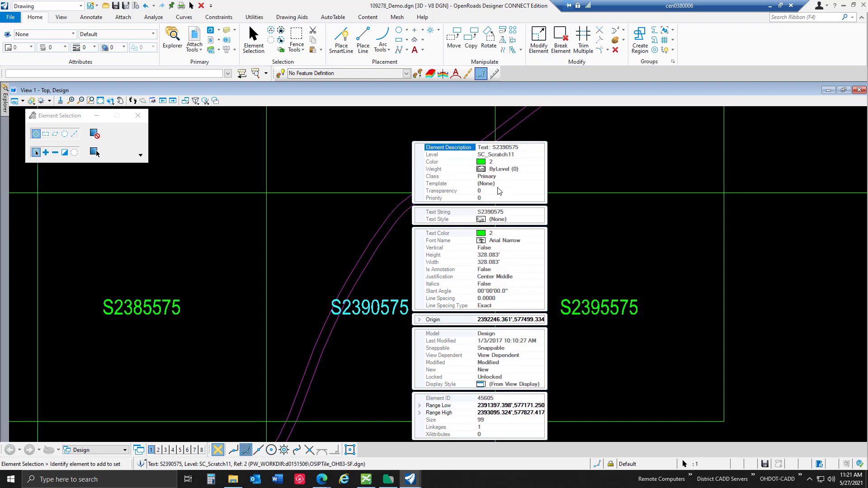
pyautogui.moveTo(503, 225)
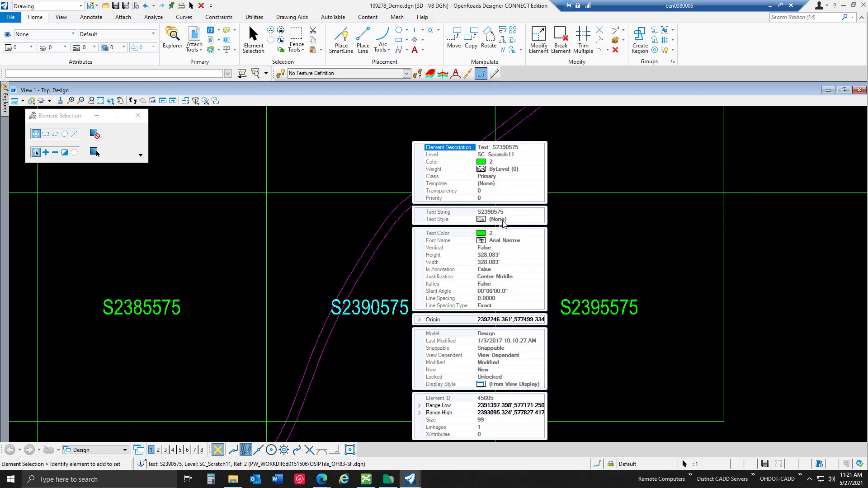
pyautogui.click(490, 211)
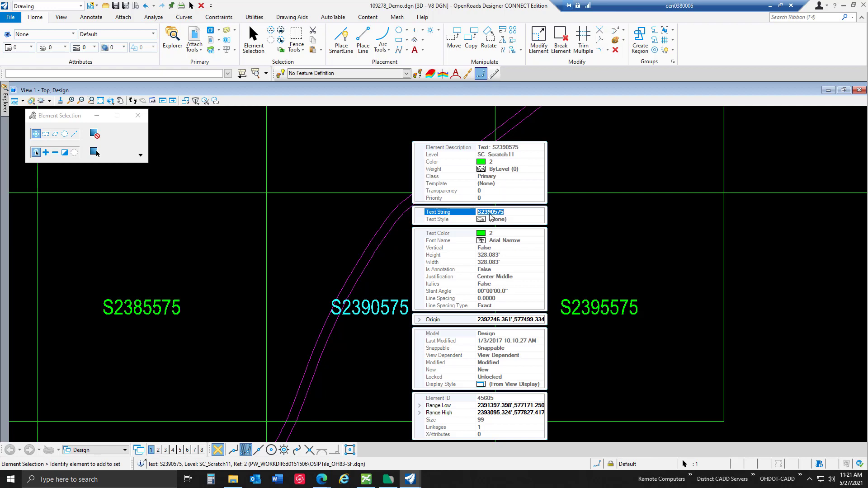
pyautogui.moveTo(429, 262)
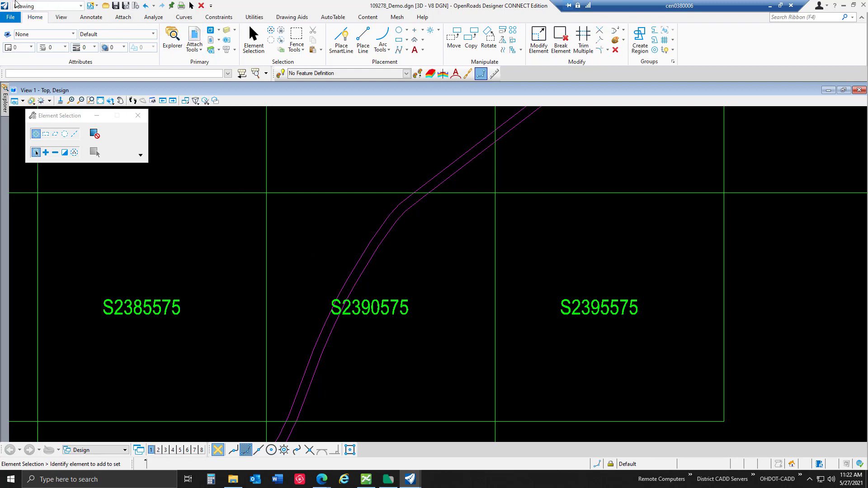
pyautogui.moveTo(132, 55)
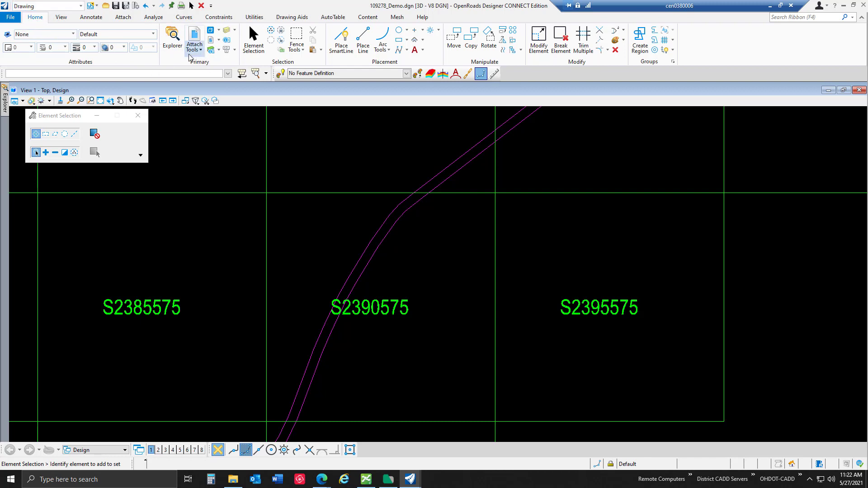
# Start attaching a new point cloud from the Point Clouds manager under Attach Tools
pyautogui.click(194, 39)
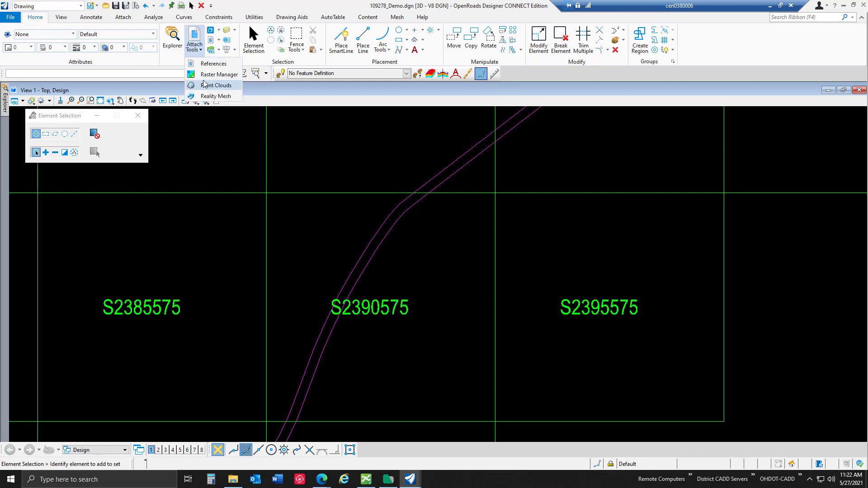
pyautogui.click(215, 85)
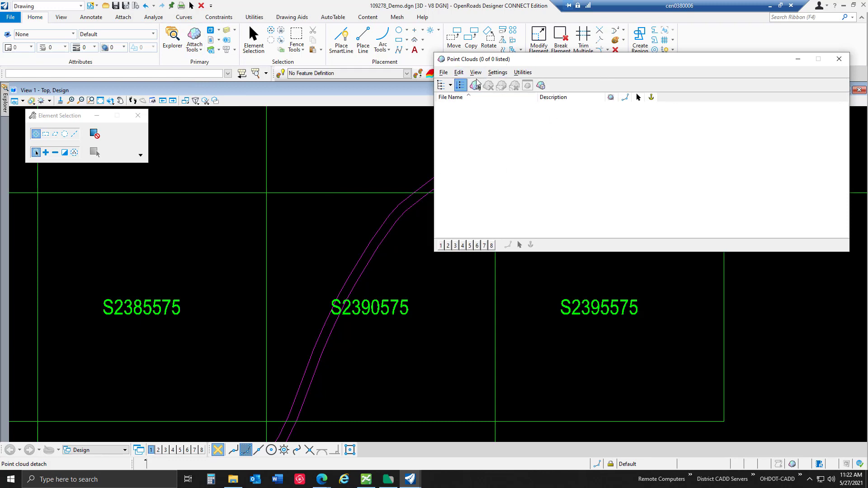
pyautogui.click(475, 85)
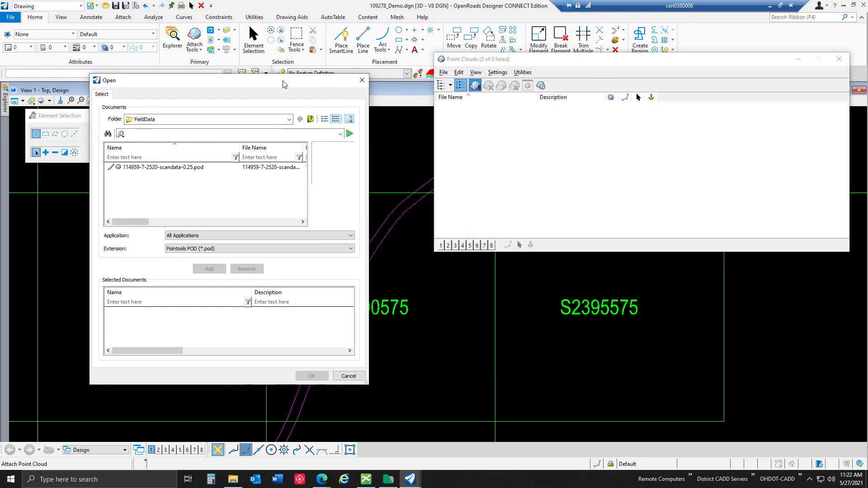
pyautogui.moveTo(279, 102)
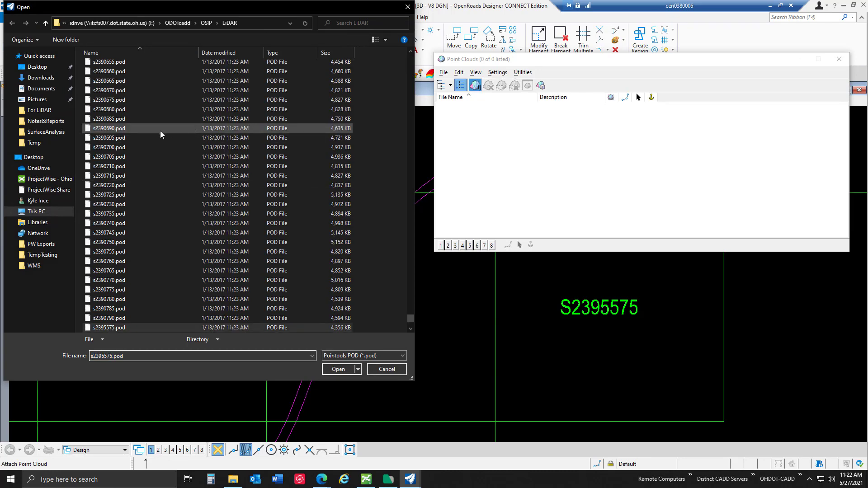
# Browse the idrive network drive to the ODOTcadd > OSIP > LiDAR folder
pyautogui.click(35, 211)
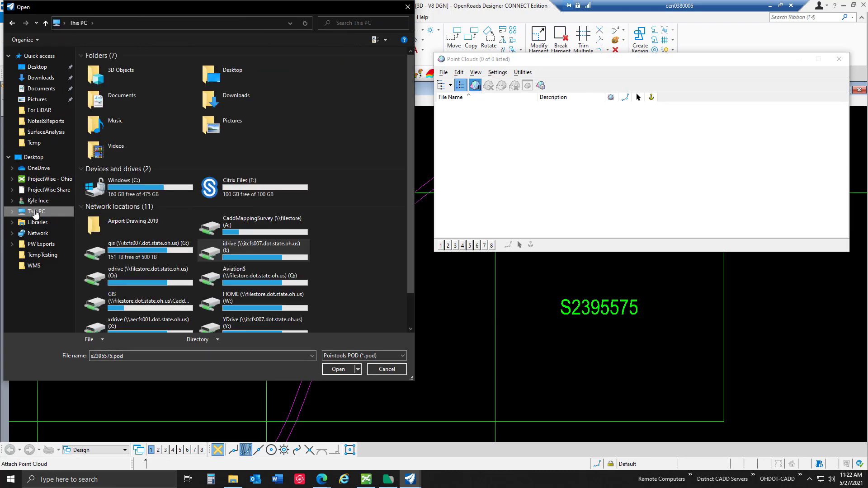
pyautogui.doubleClick(262, 247)
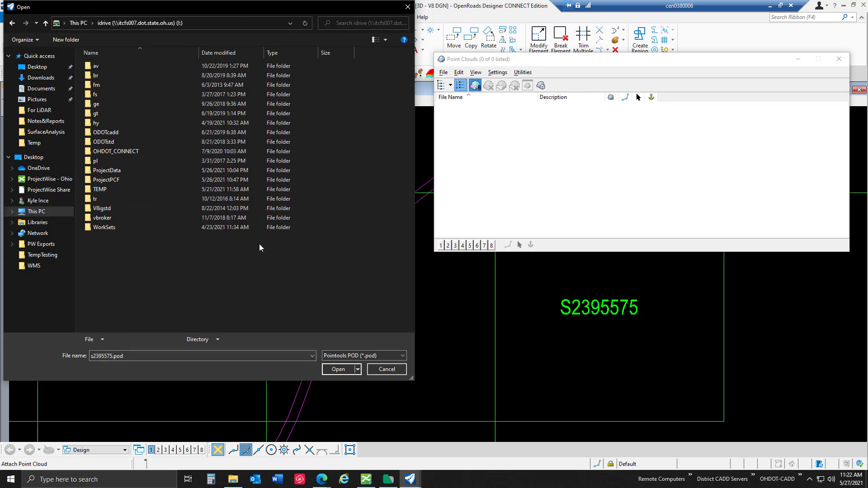
pyautogui.moveTo(142, 49)
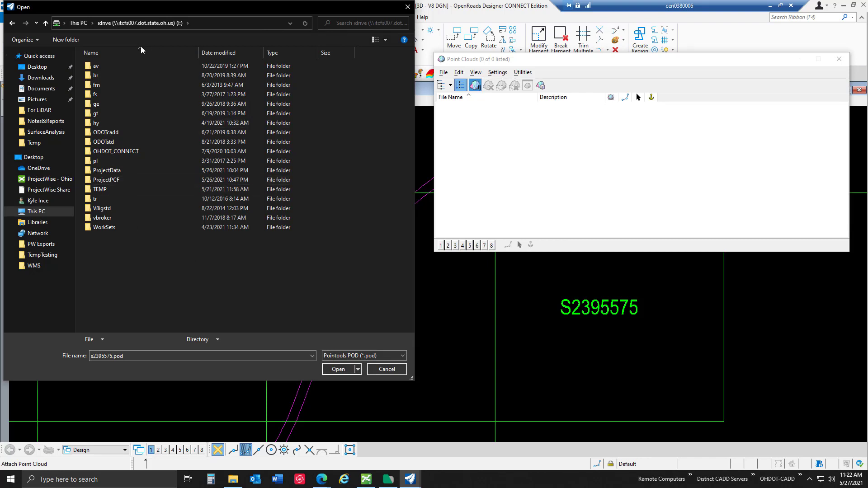
pyautogui.click(99, 189)
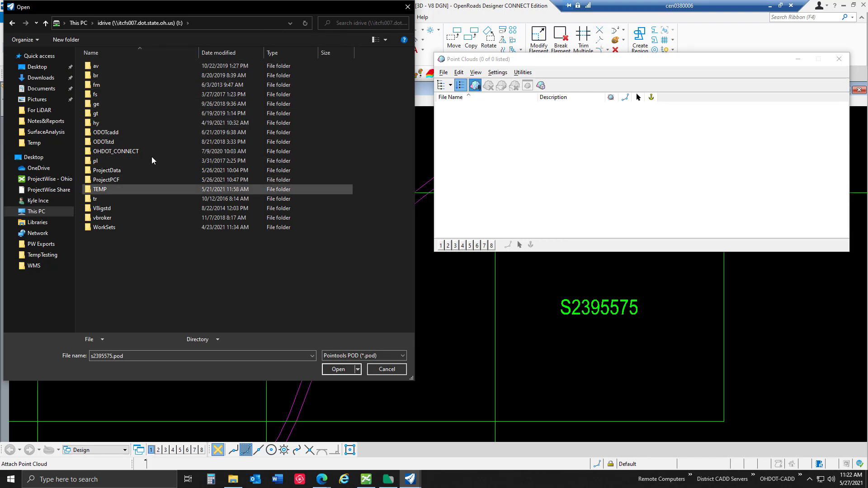
pyautogui.click(116, 132)
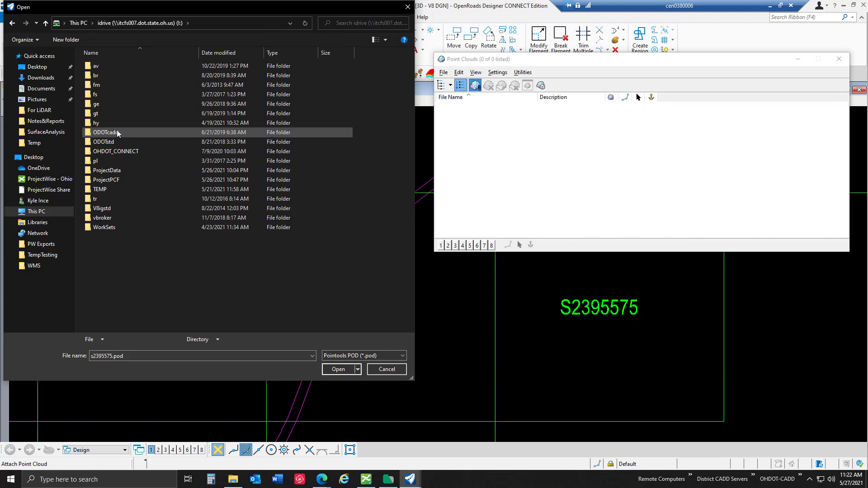
pyautogui.doubleClick(108, 132)
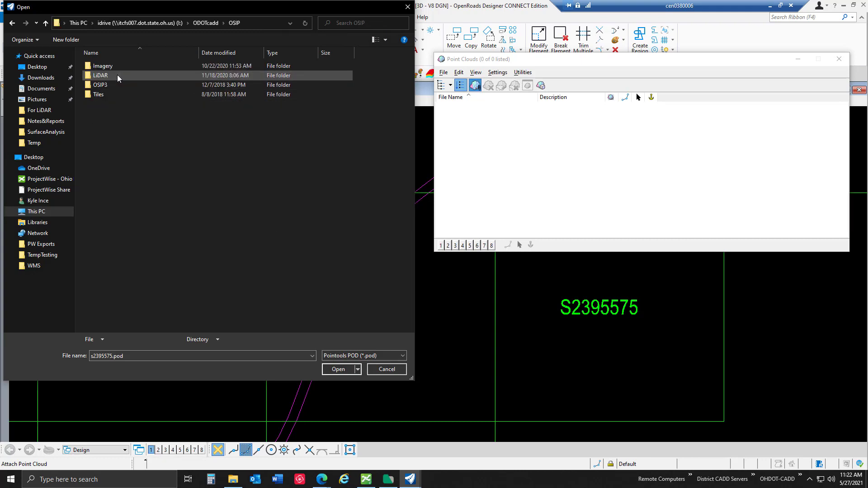
pyautogui.doubleClick(100, 75)
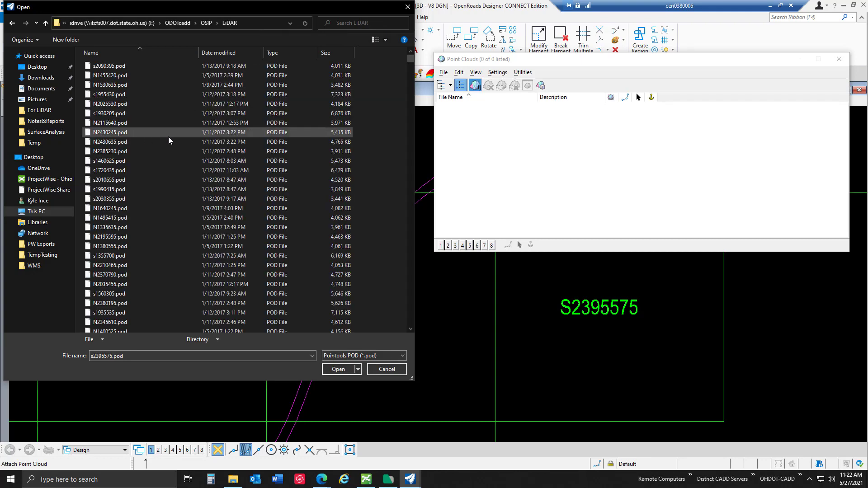
# Enter S2390575 as the file name and open that point cloud file
pyautogui.click(110, 246)
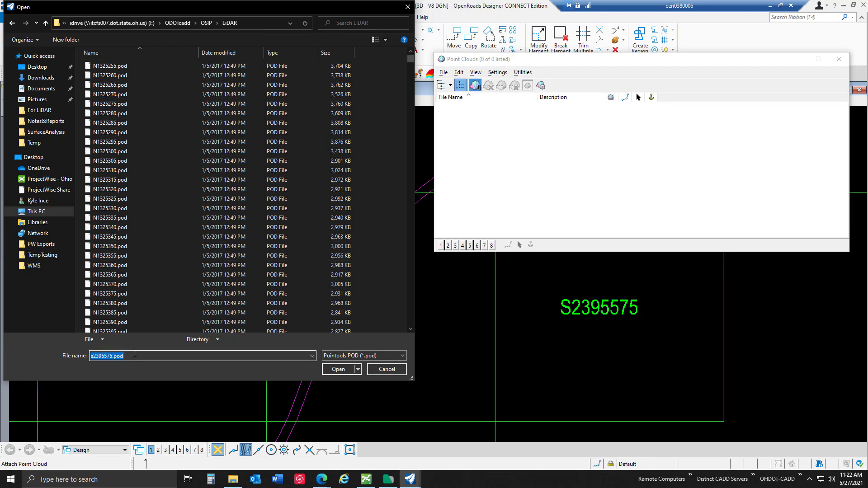
pyautogui.write('S2390575')
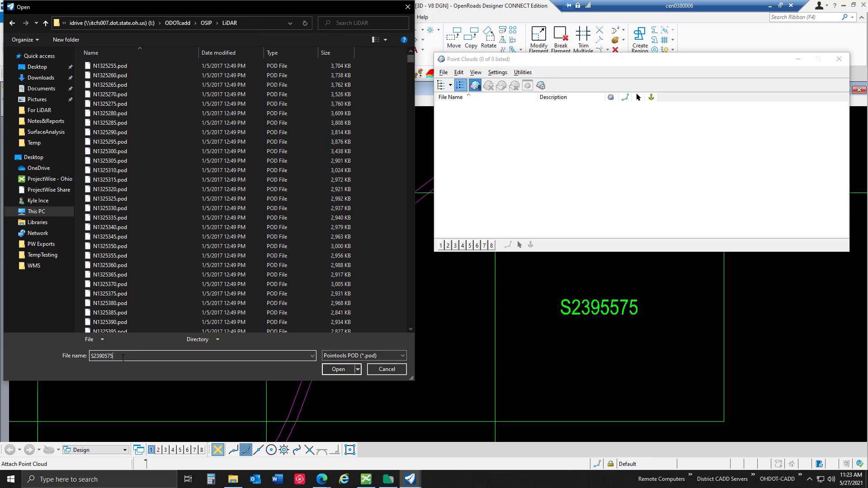
pyautogui.click(337, 369)
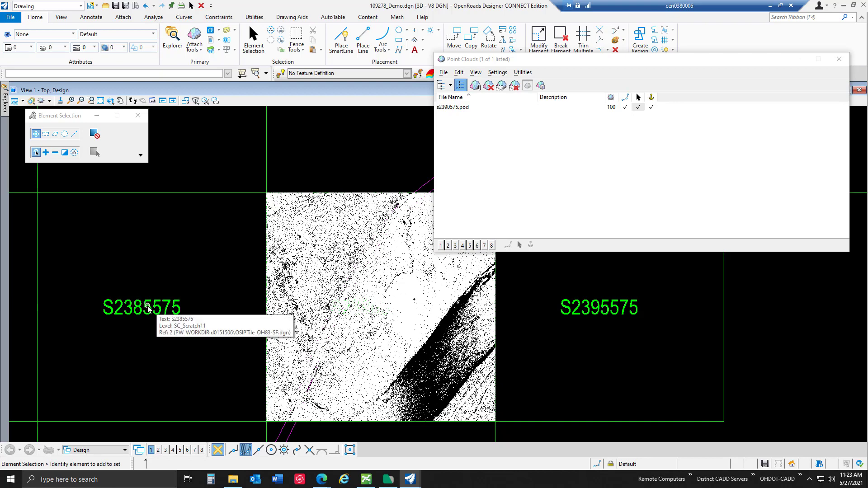
pyautogui.moveTo(180, 344)
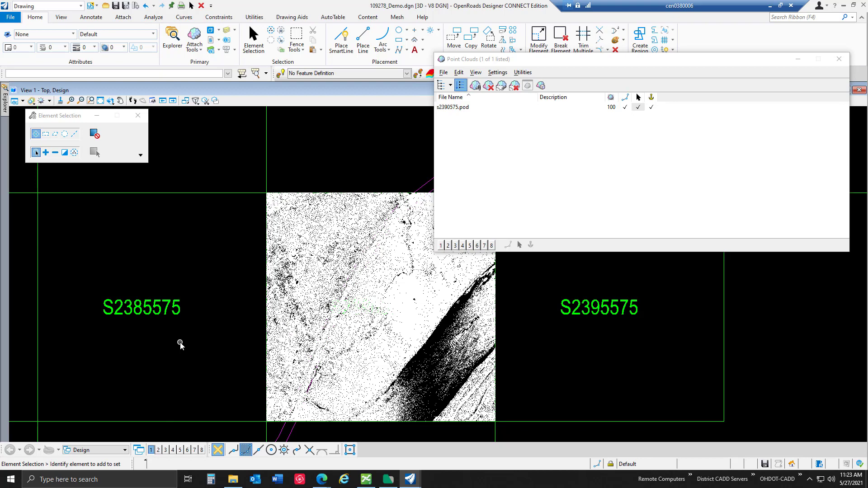
pyautogui.moveTo(225, 329)
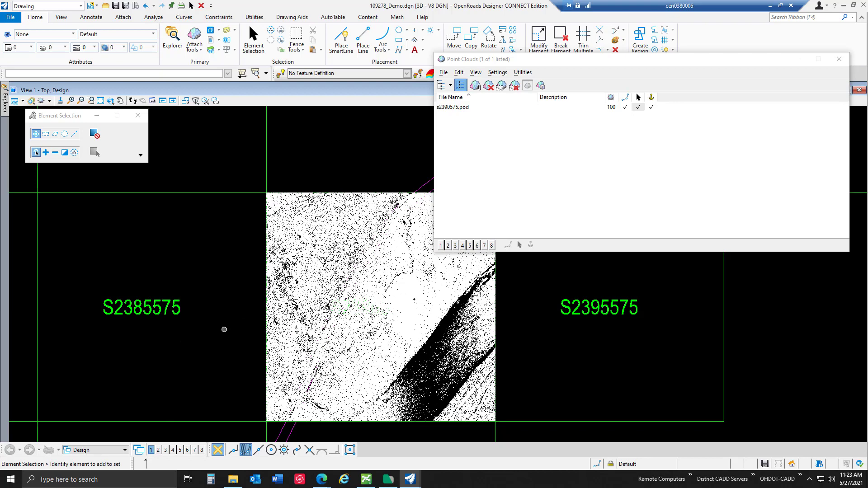
pyautogui.moveTo(472, 112)
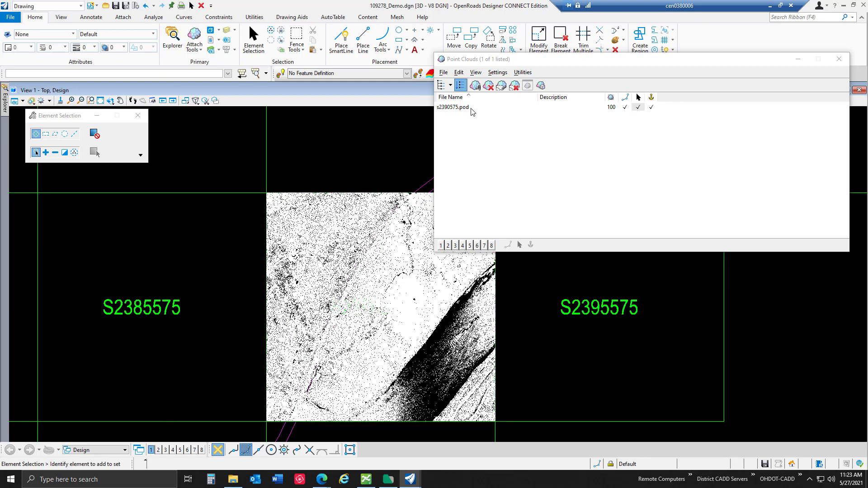
# Select the attached s2390575.pod point cloud to highlight its extent in the view
pyautogui.click(453, 107)
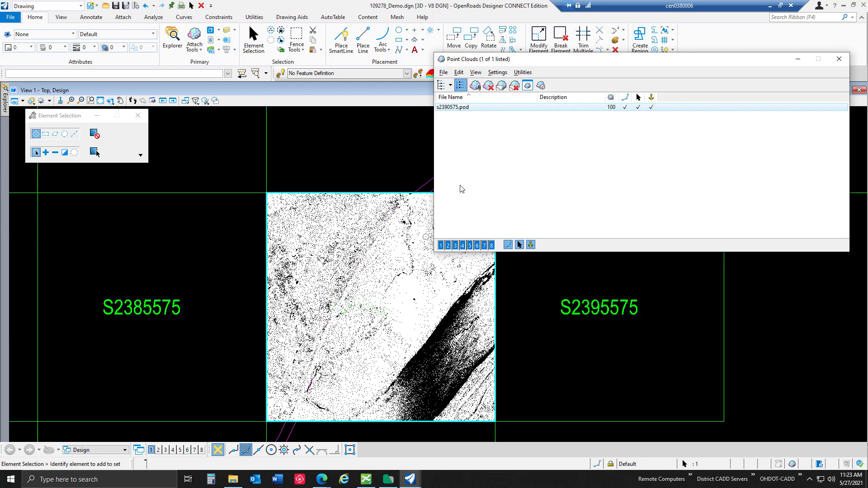
pyautogui.moveTo(467, 170)
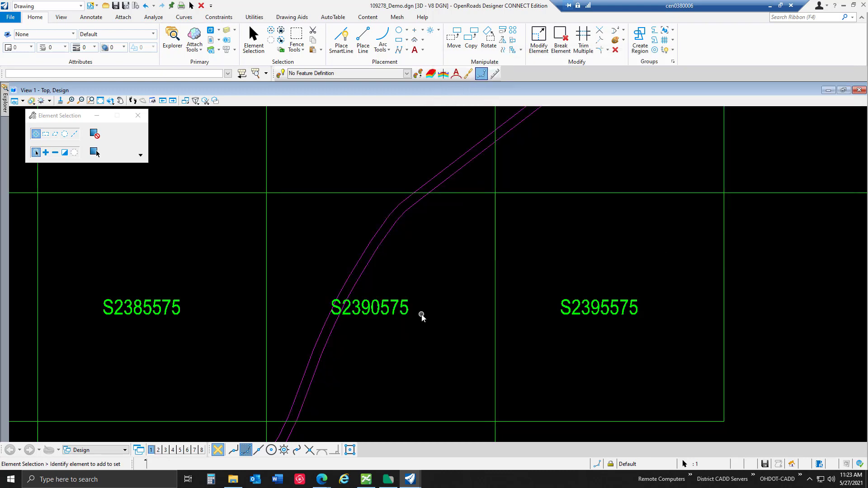
pyautogui.moveTo(416, 322)
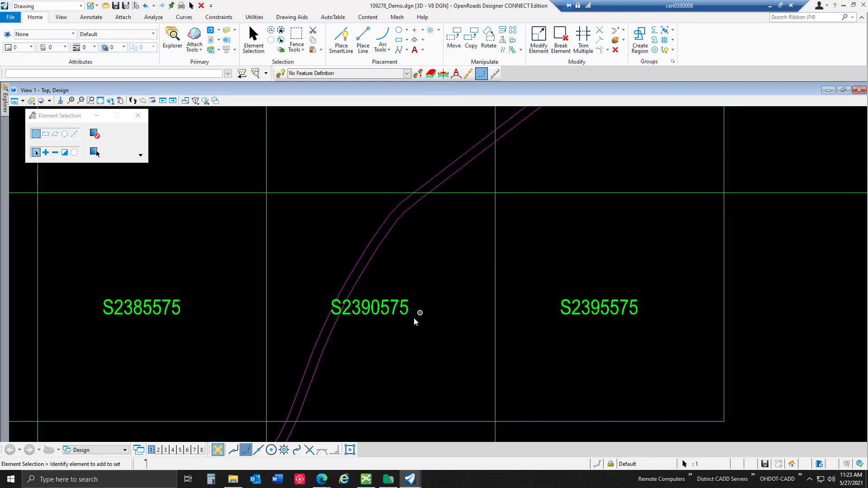
# Start attaching a new raster image from the Raster Manager under Attach Tools
pyautogui.click(193, 41)
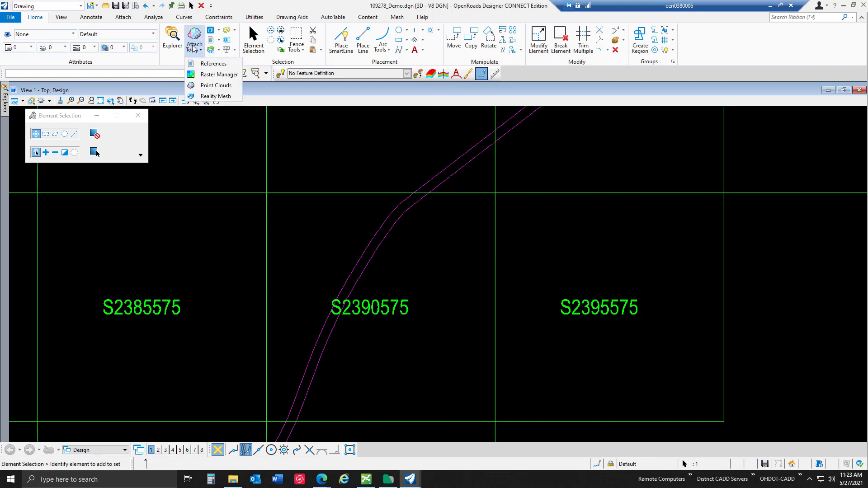
pyautogui.click(219, 74)
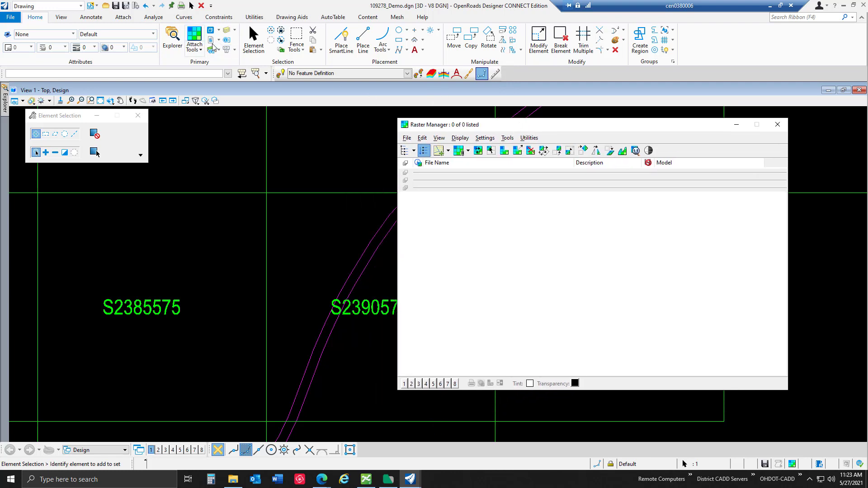
pyautogui.click(406, 137)
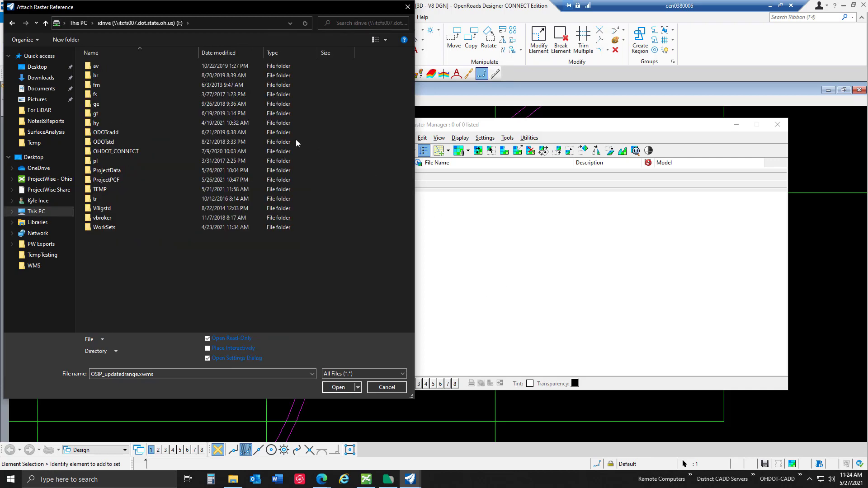
# Browse to ODOTcadd > OSIP > Imagery and search it for S2390575
pyautogui.doubleClick(105, 132)
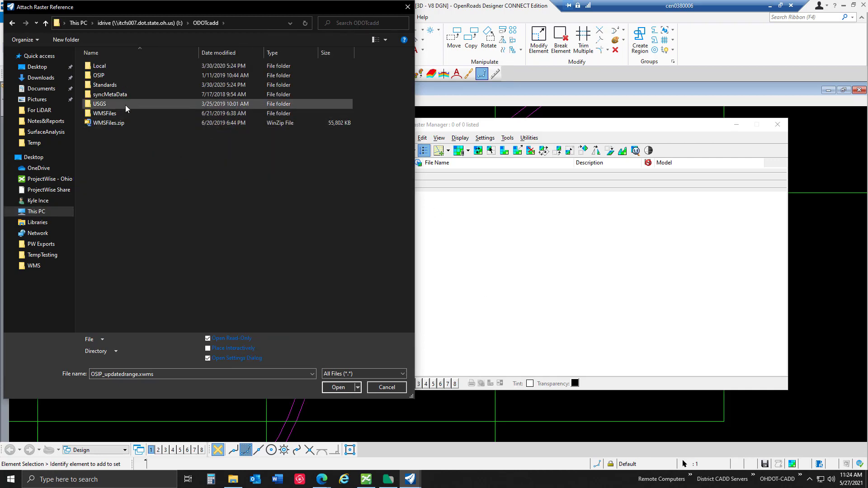
pyautogui.doubleClick(97, 75)
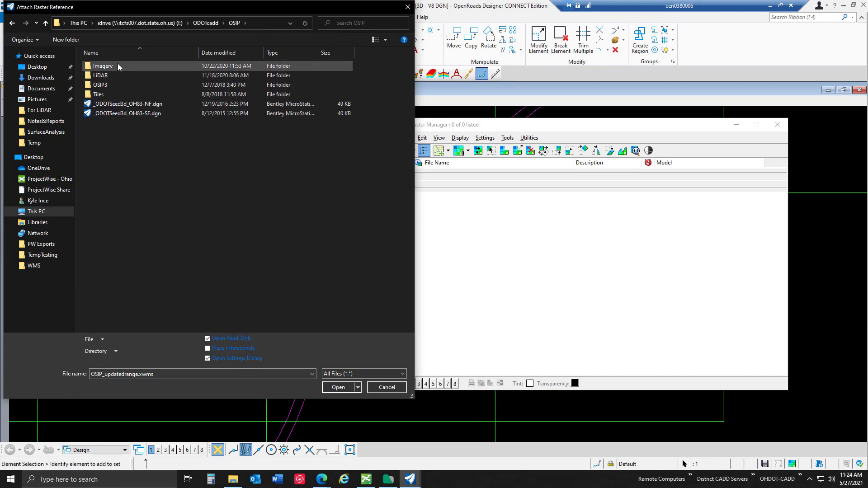
pyautogui.doubleClick(102, 65)
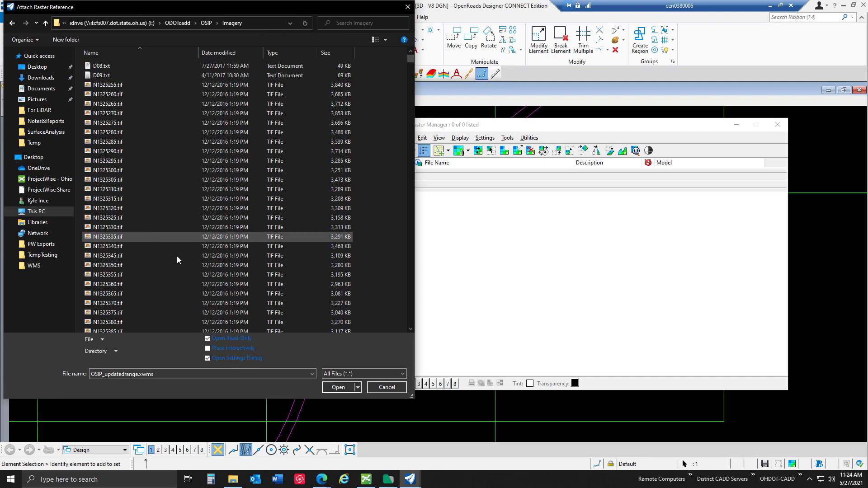
pyautogui.write('S2390575')
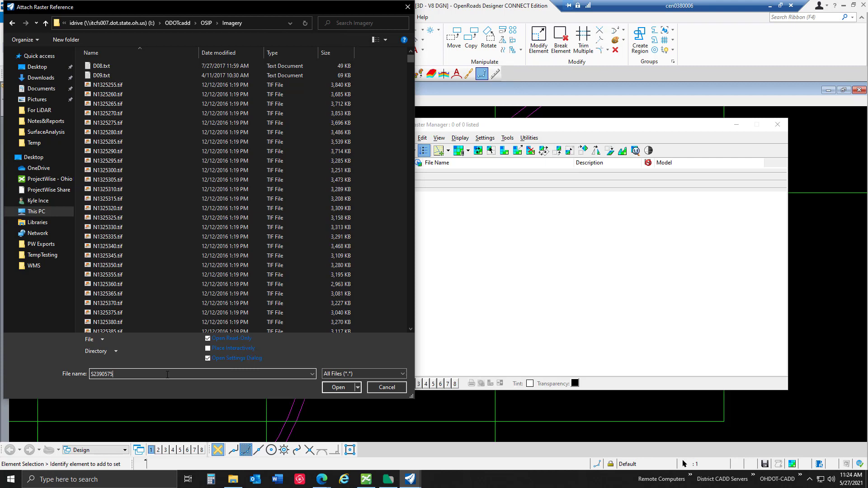
pyautogui.click(338, 387)
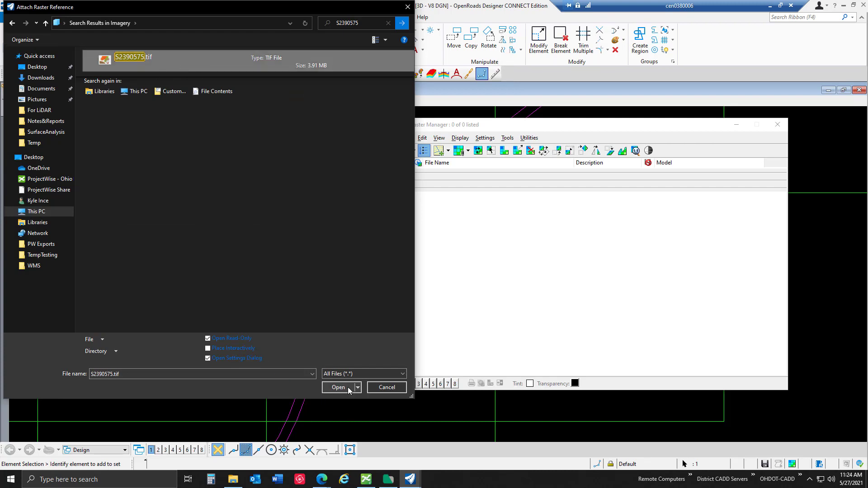
# Attach the S2390575.tif aerial image with the default raster attachment options
pyautogui.click(338, 387)
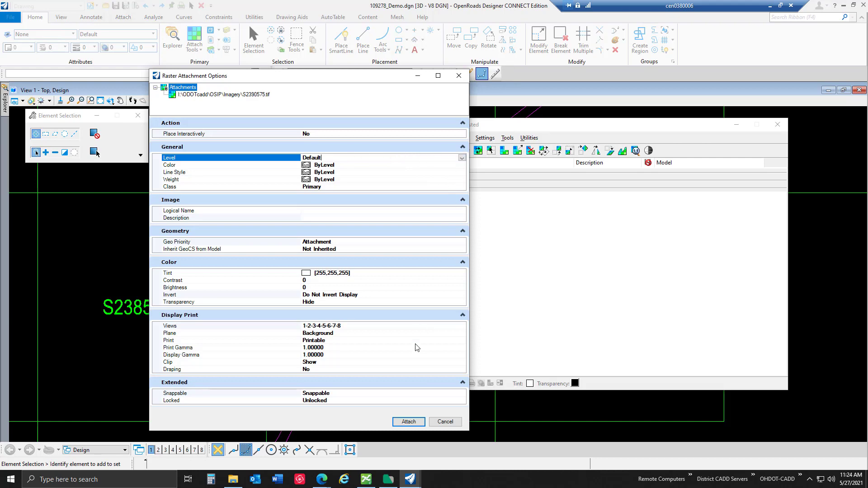
pyautogui.click(408, 422)
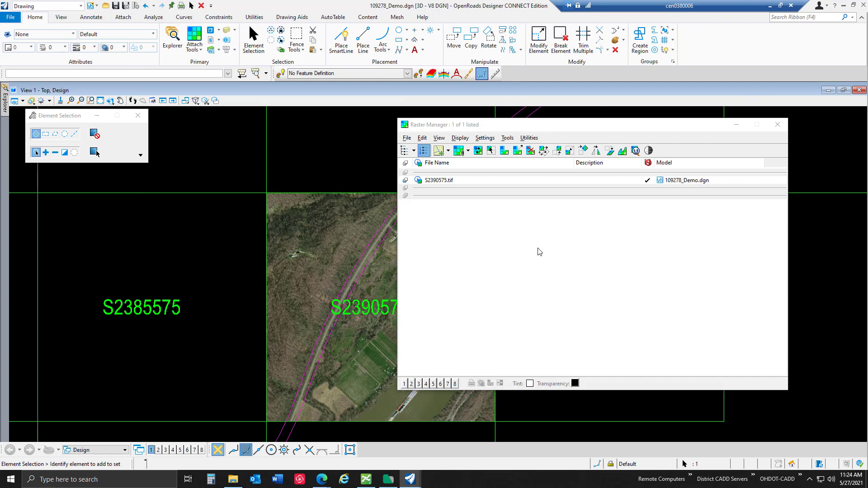
pyautogui.click(530, 150)
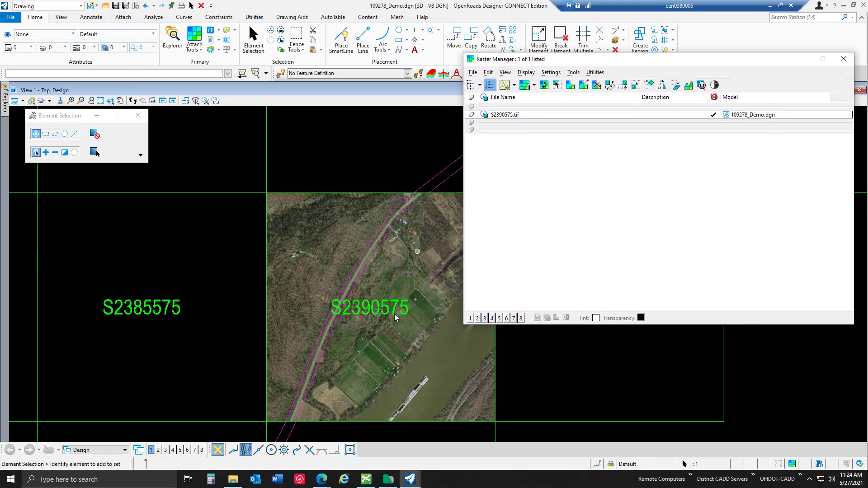
pyautogui.moveTo(405, 342)
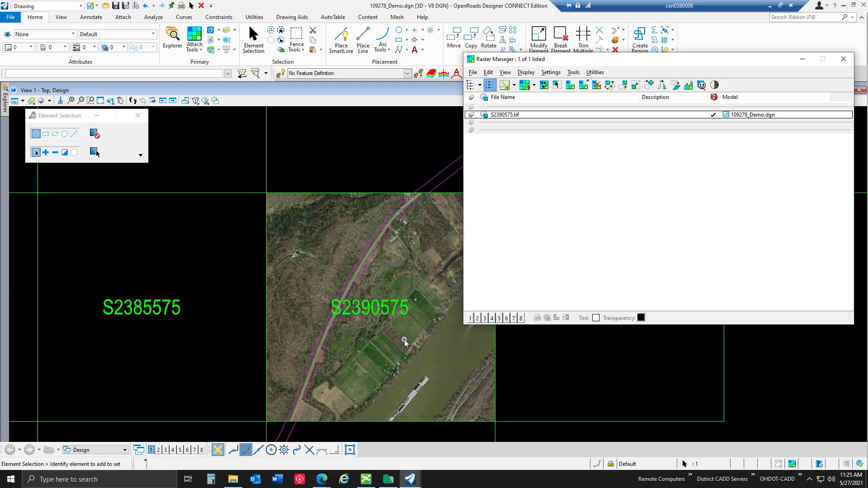
pyautogui.moveTo(350, 215)
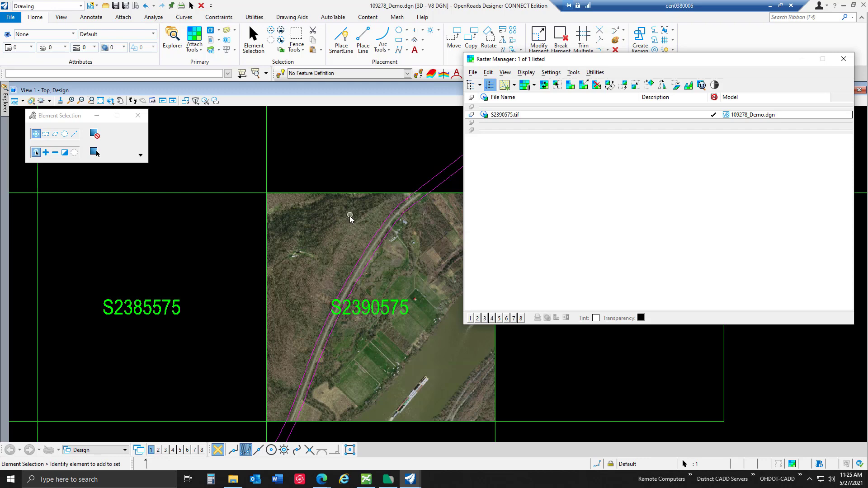